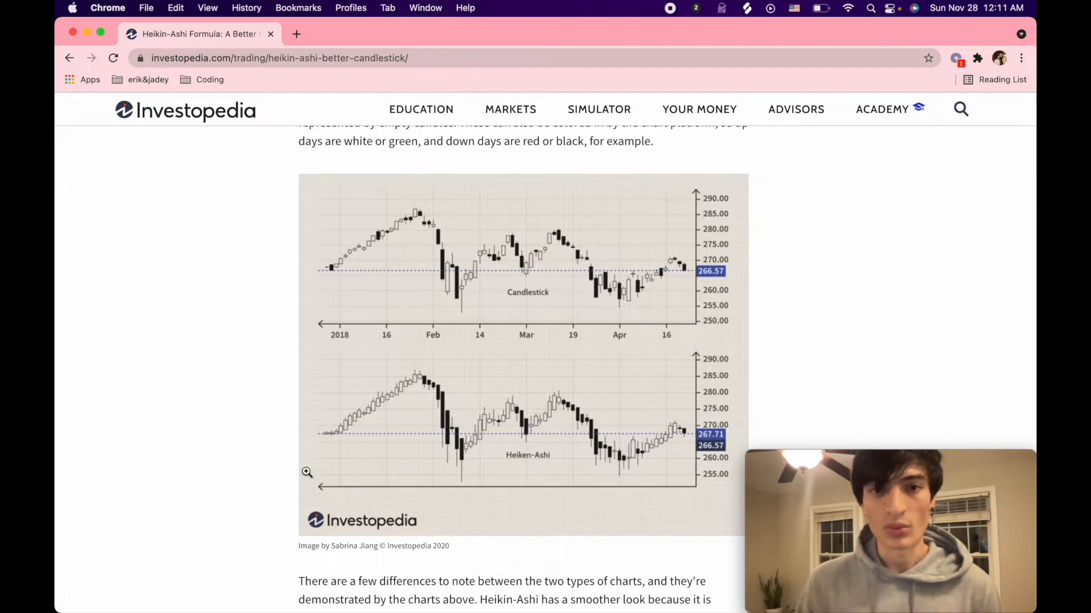
mouse_move(666, 478)
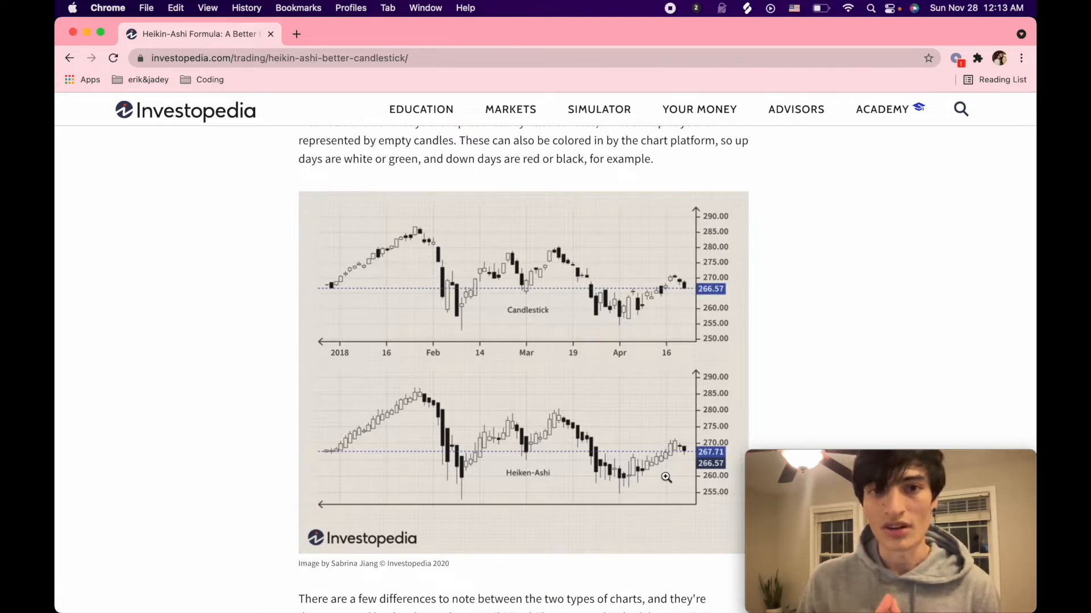
Review the price download code in price_data.py, then scroll through main.py
scroll("down", 3)
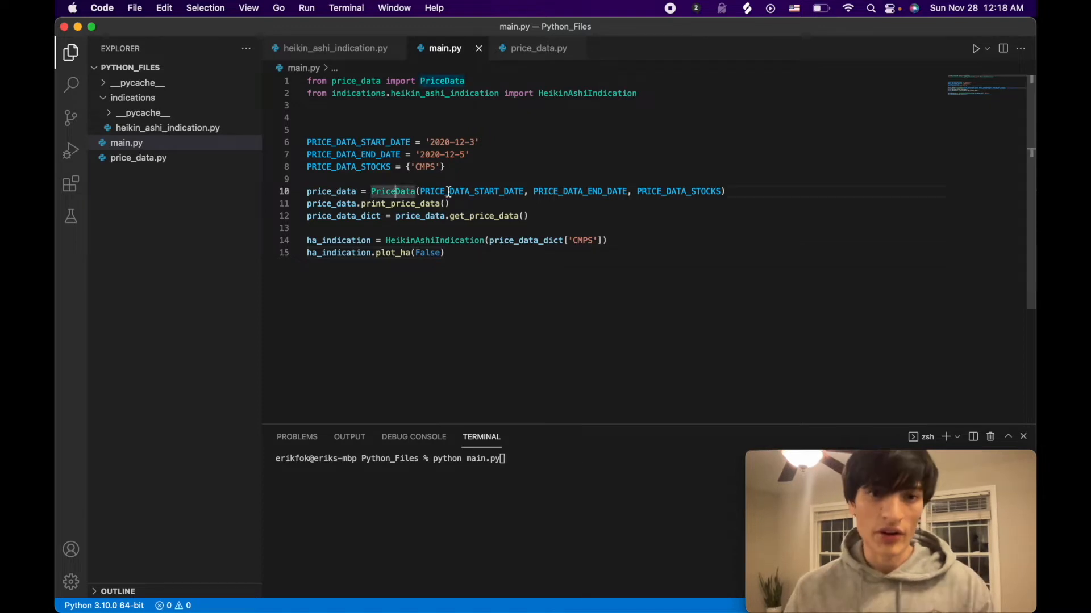
left_click(538, 48)
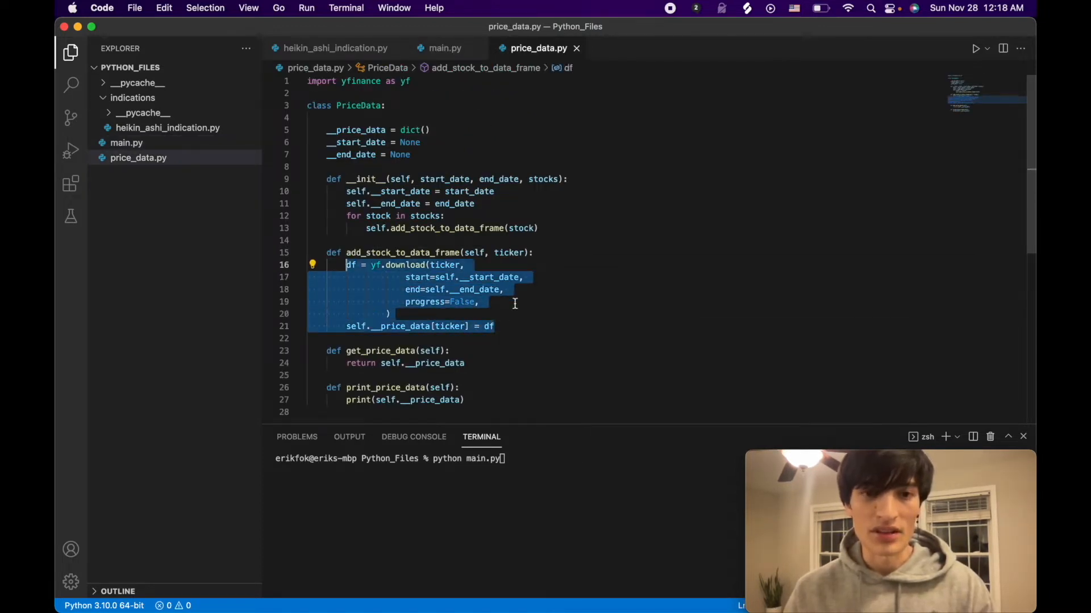
left_click(444, 47)
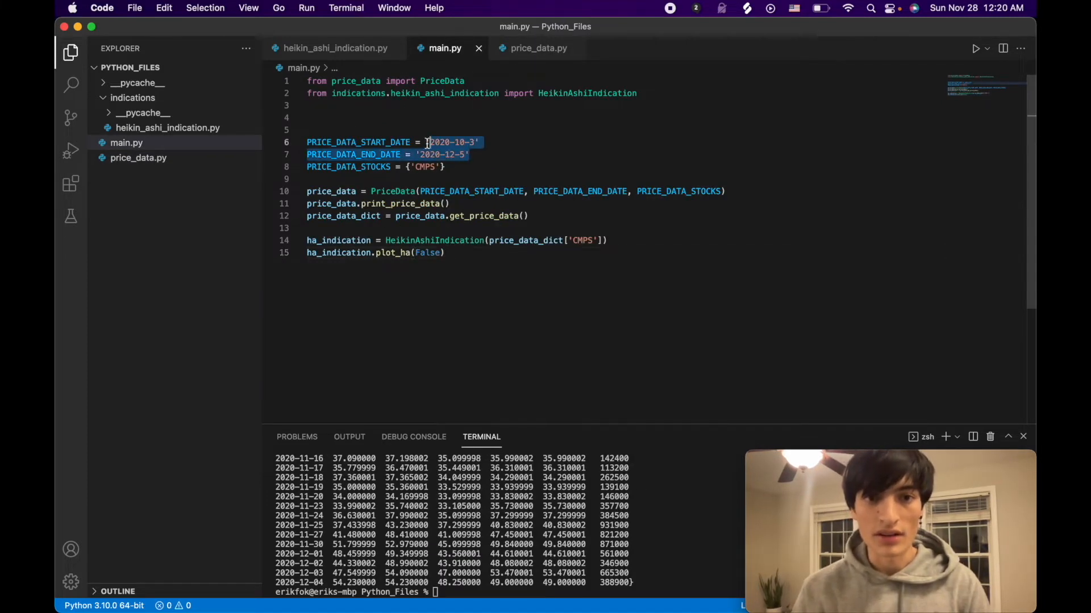
scroll("down", 3)
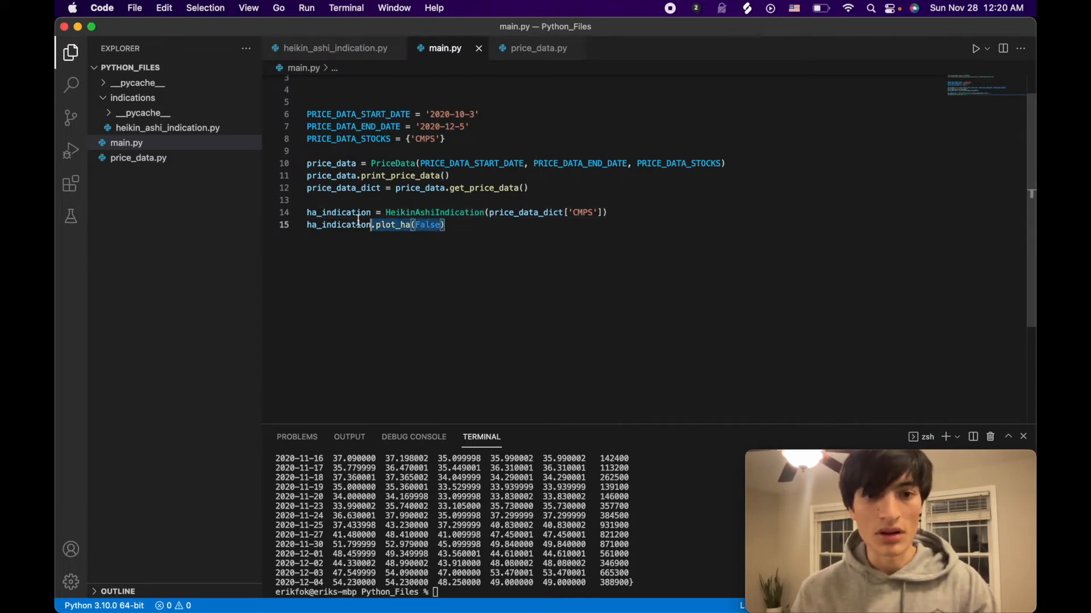
left_click(333, 48)
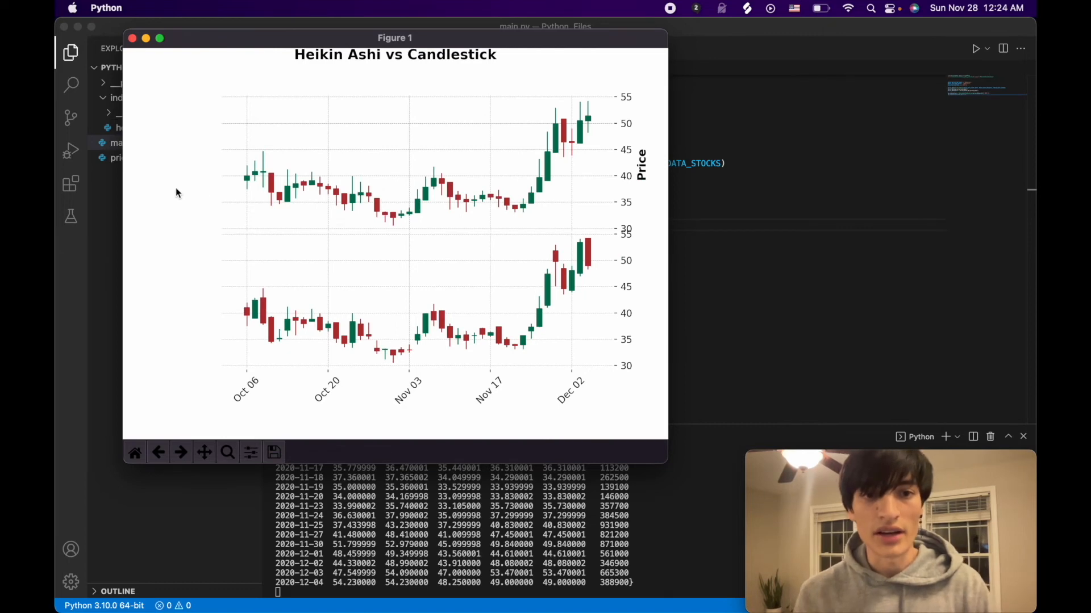
mouse_move(553, 304)
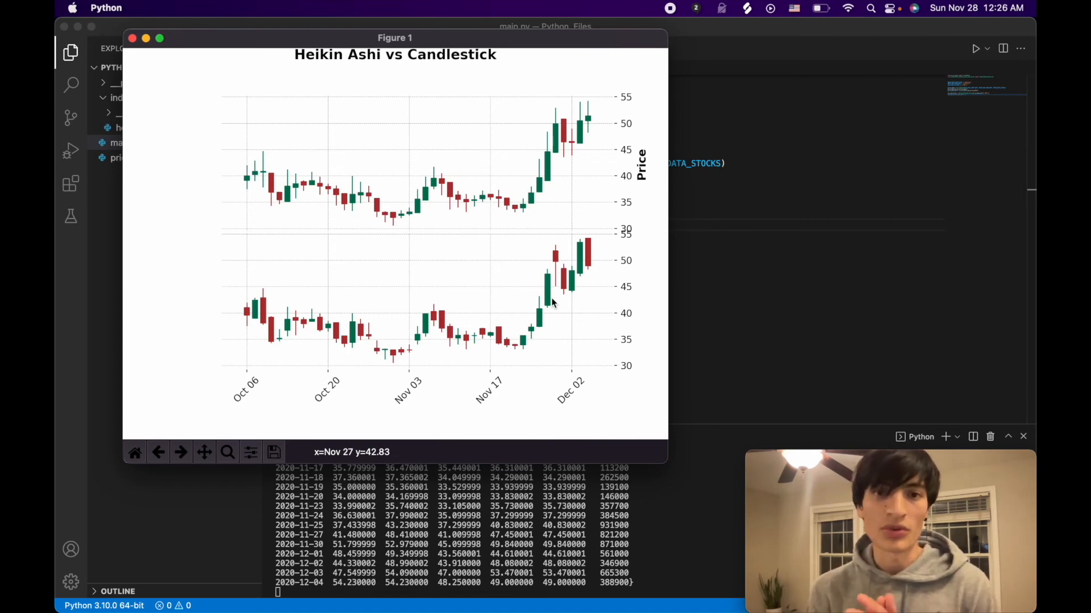
mouse_move(581, 259)
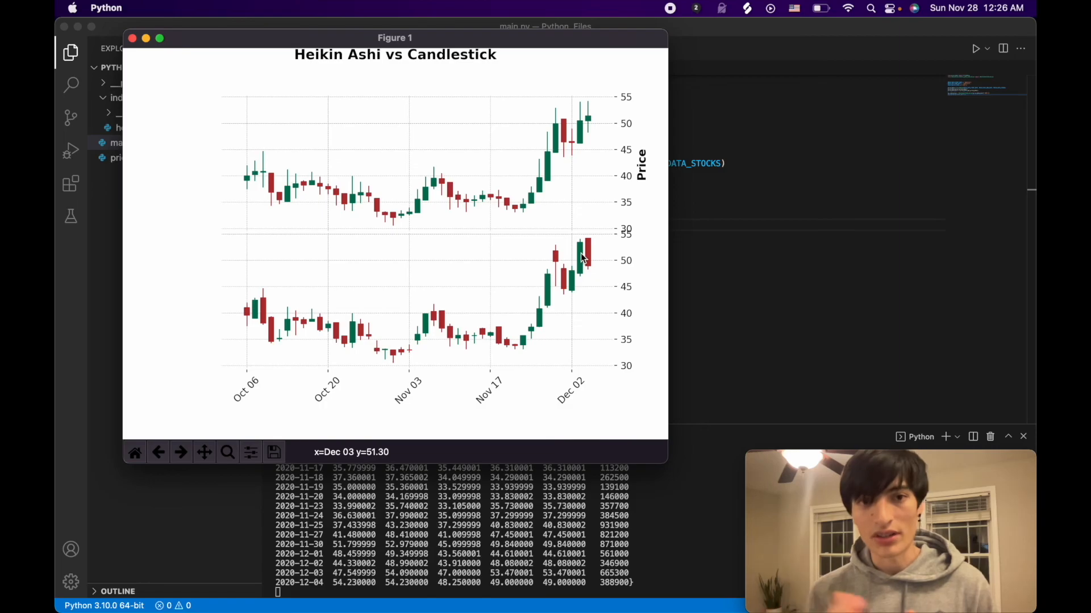